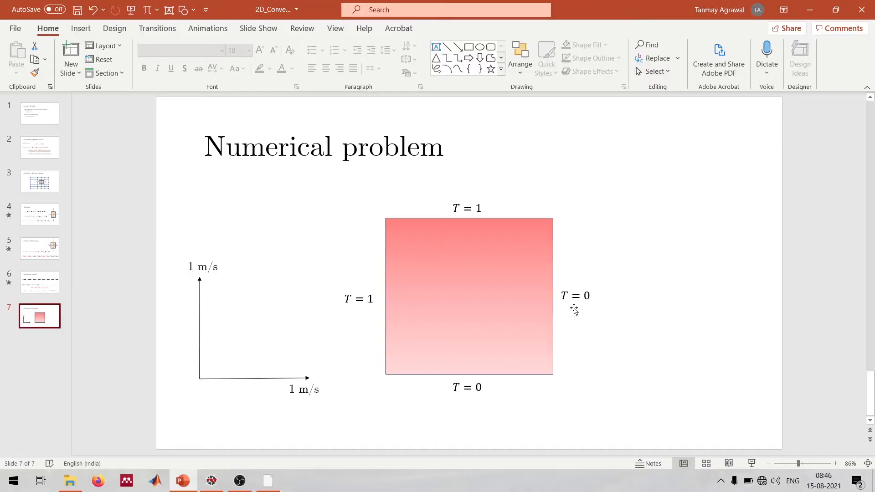
pyautogui.click(210, 480)
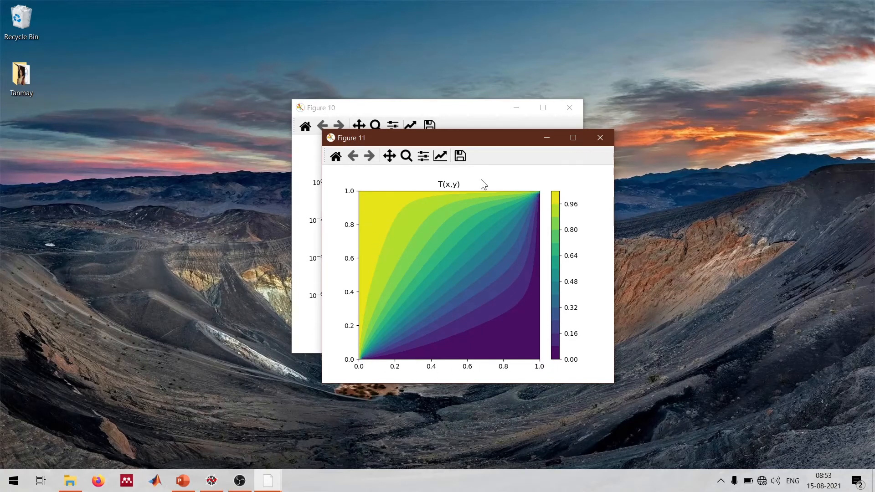
pyautogui.moveTo(436, 286)
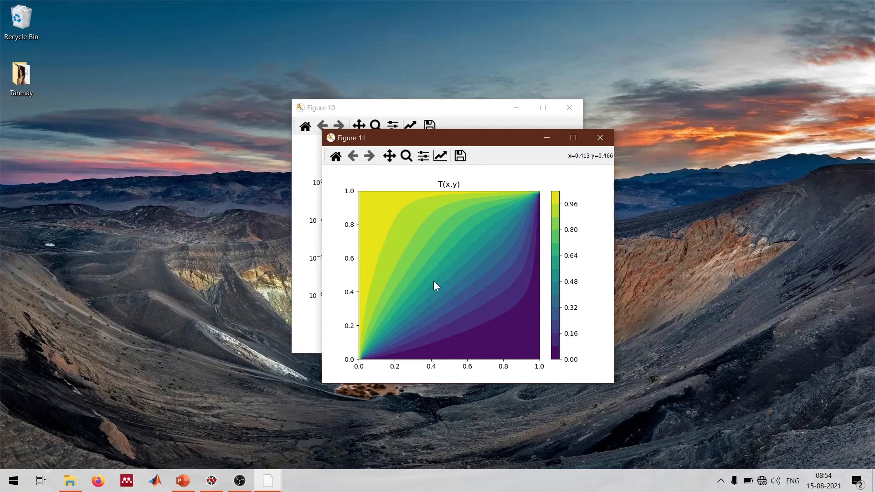
pyautogui.moveTo(451, 289)
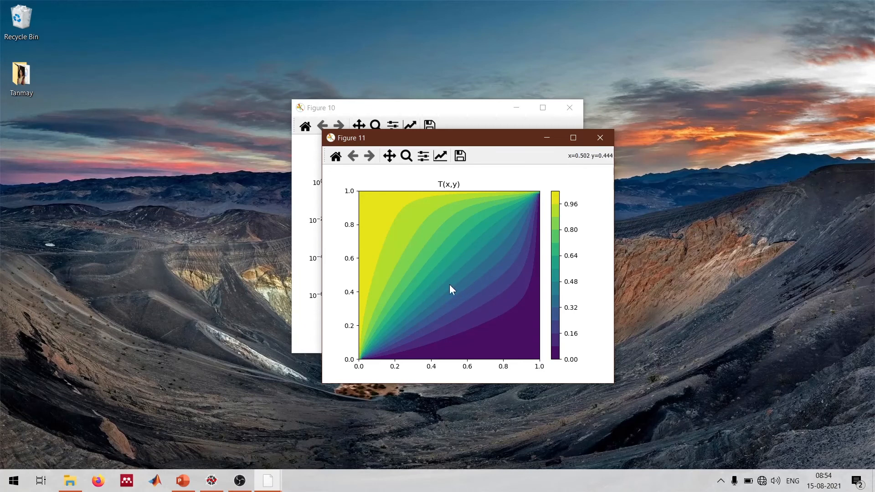